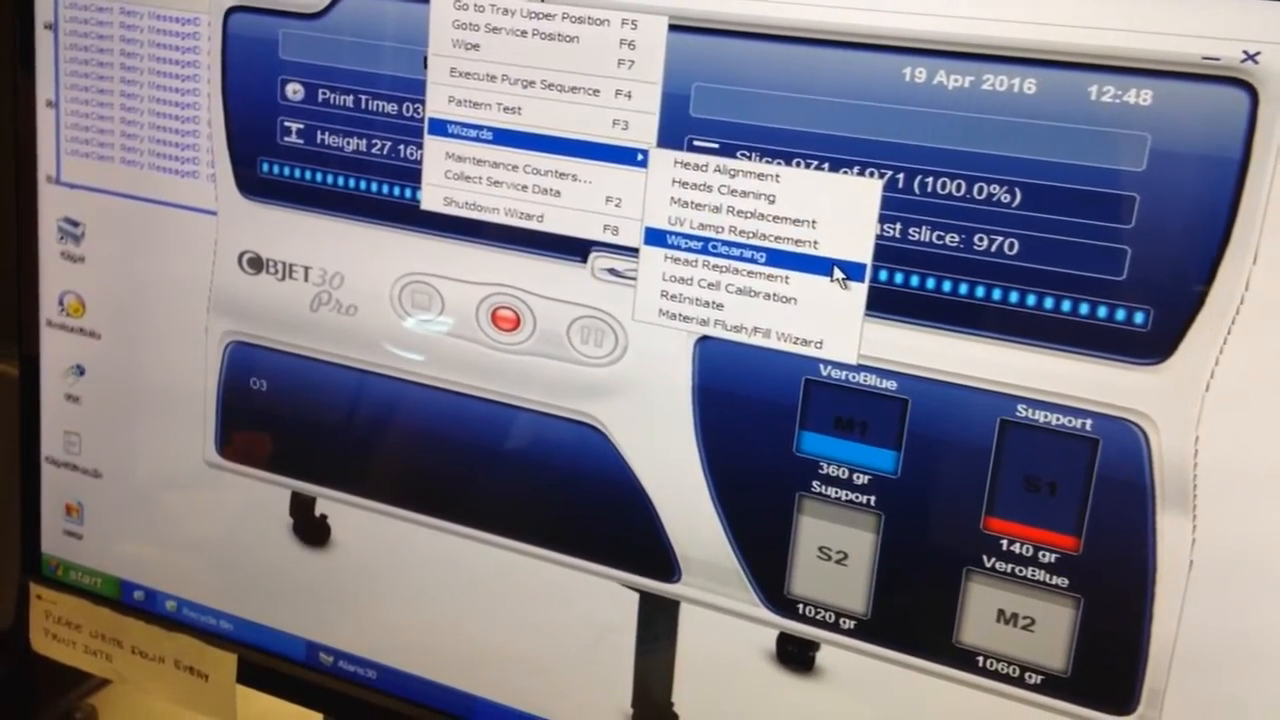
# Launch the Wiper Cleaning wizard, confirm empty tray and closed door, and start axis homing
pyautogui.click(714, 247)
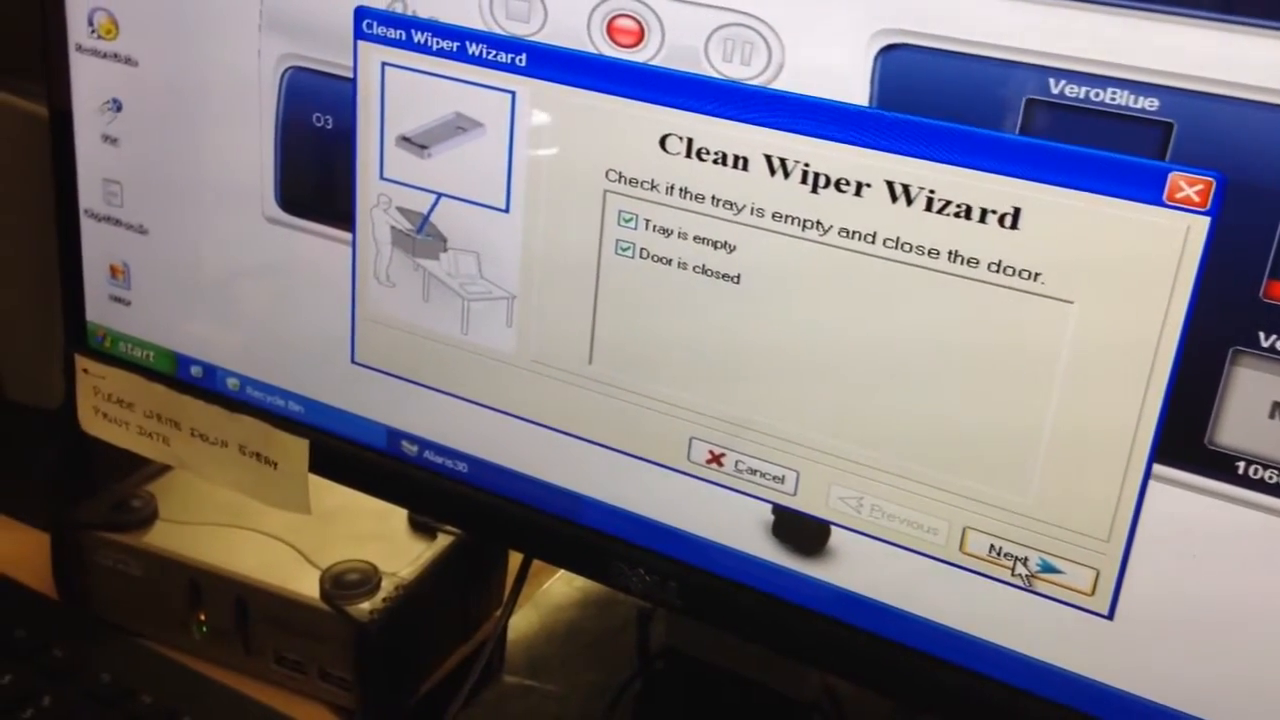
pyautogui.click(1023, 556)
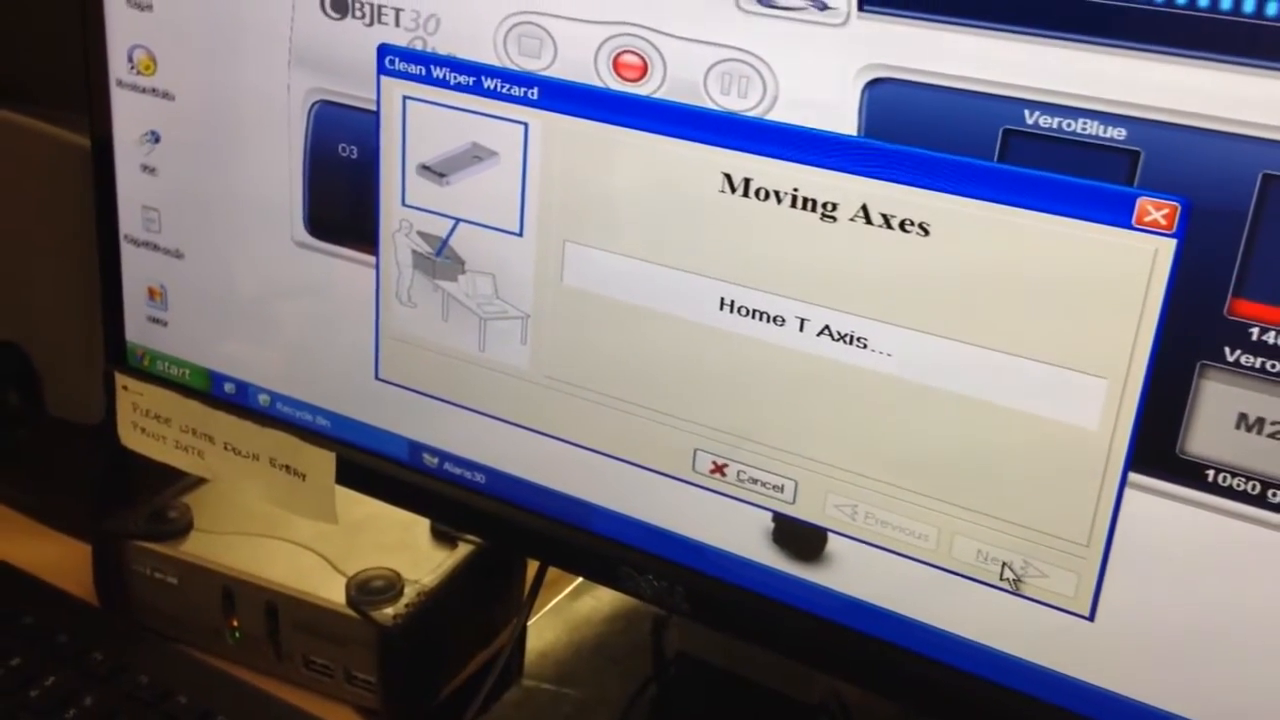